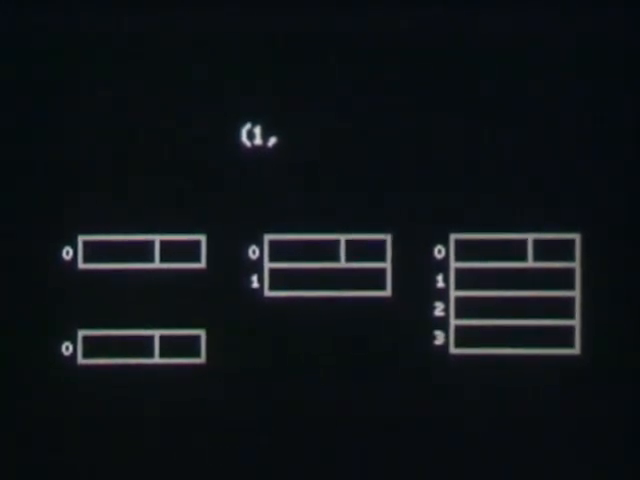
text(D)
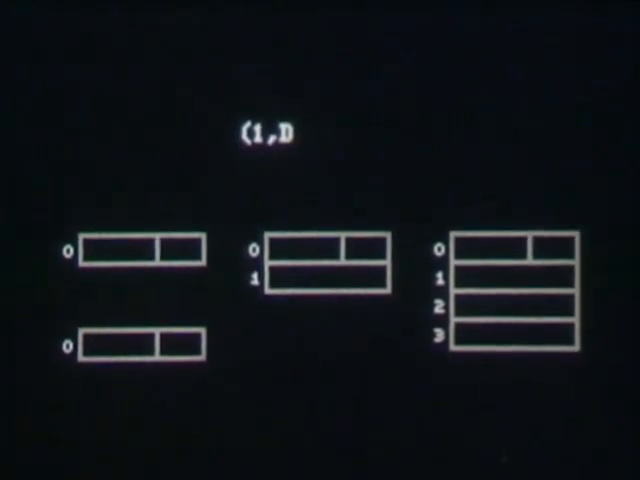
text(A,21,)
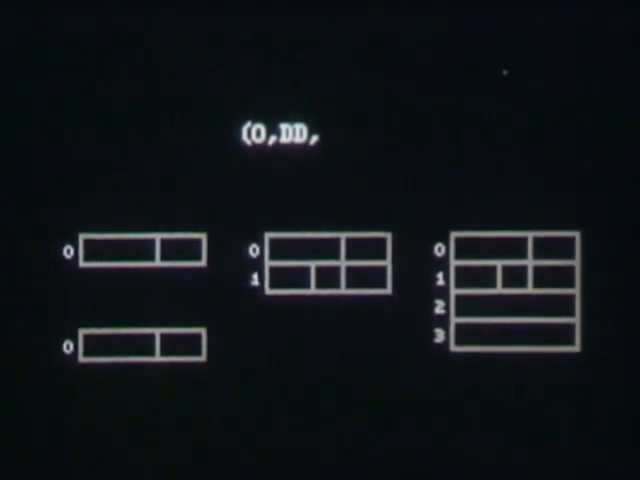
text(0,)
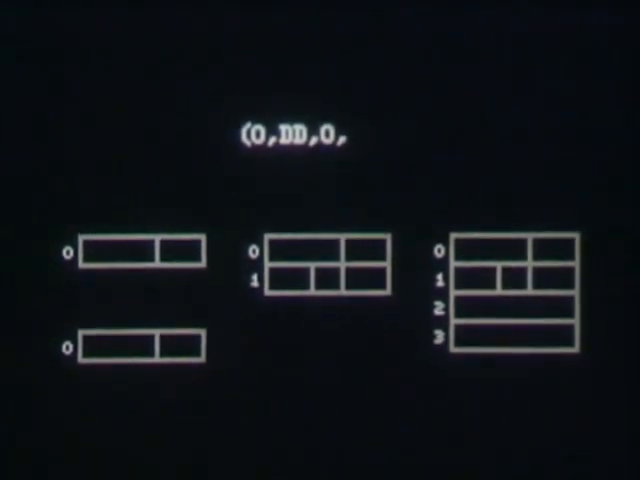